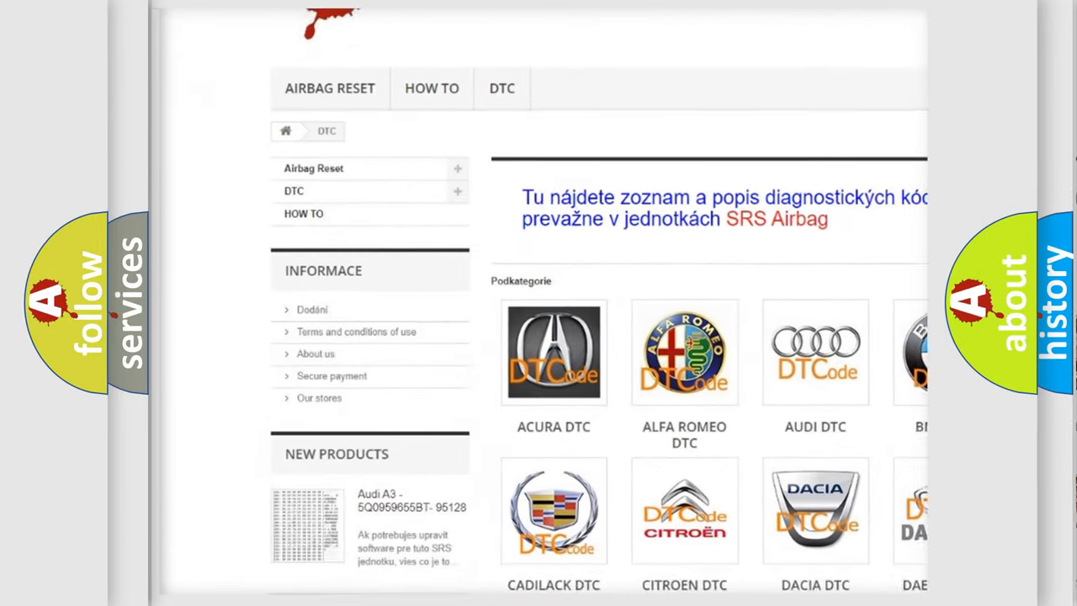
scroll(down, 3)
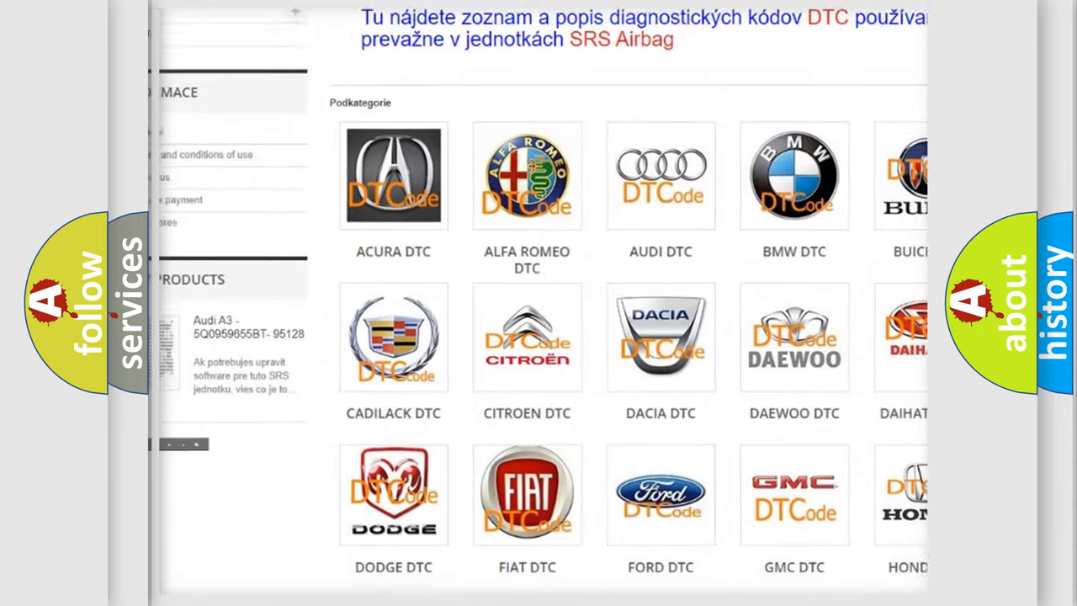
scroll(down, 3)
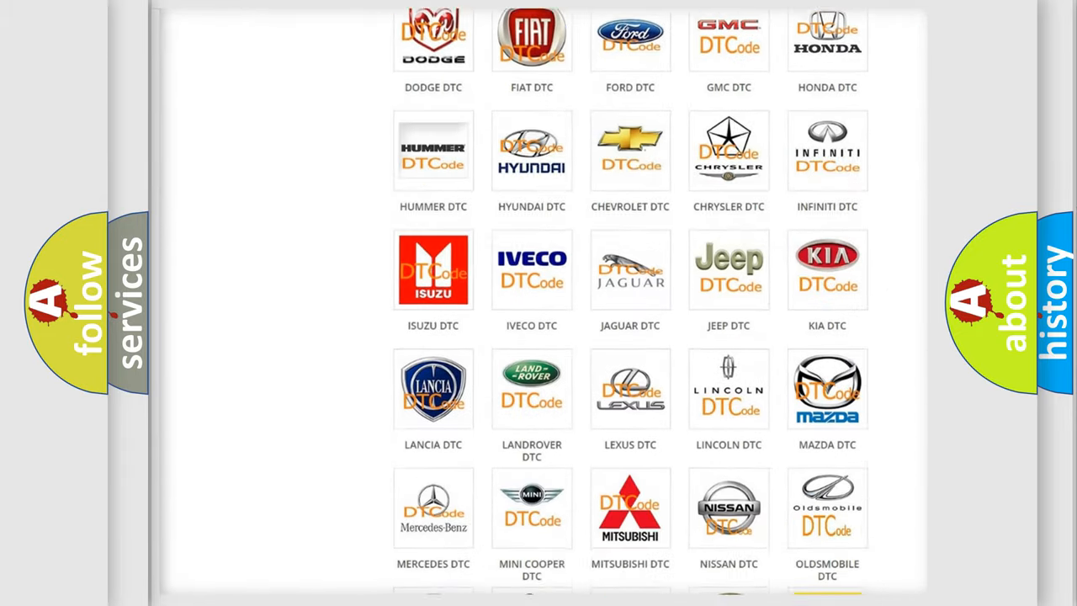
scroll(down, 3)
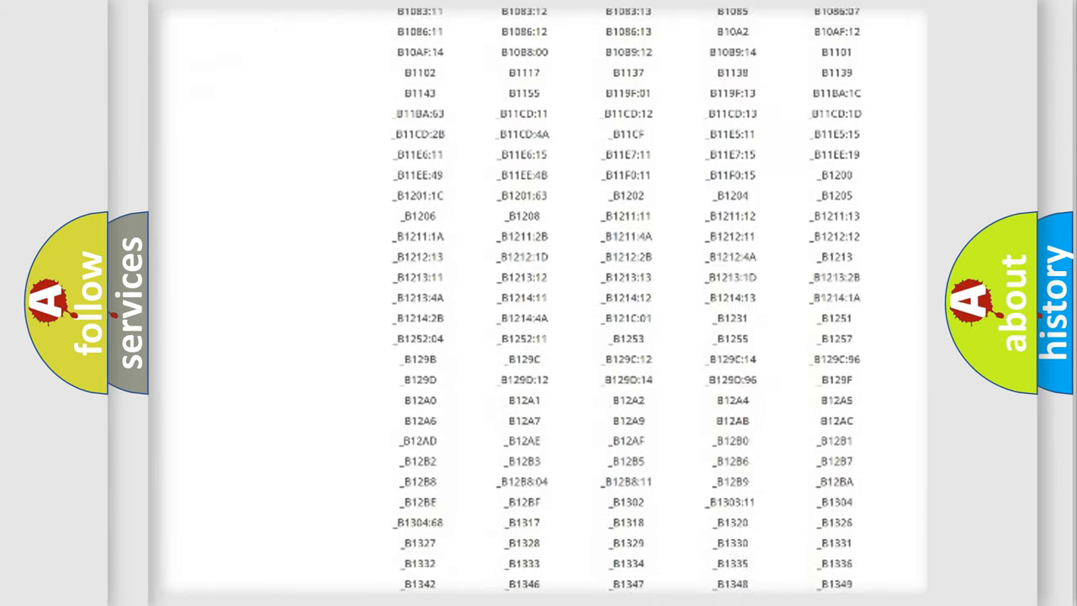
scroll(down, 3)
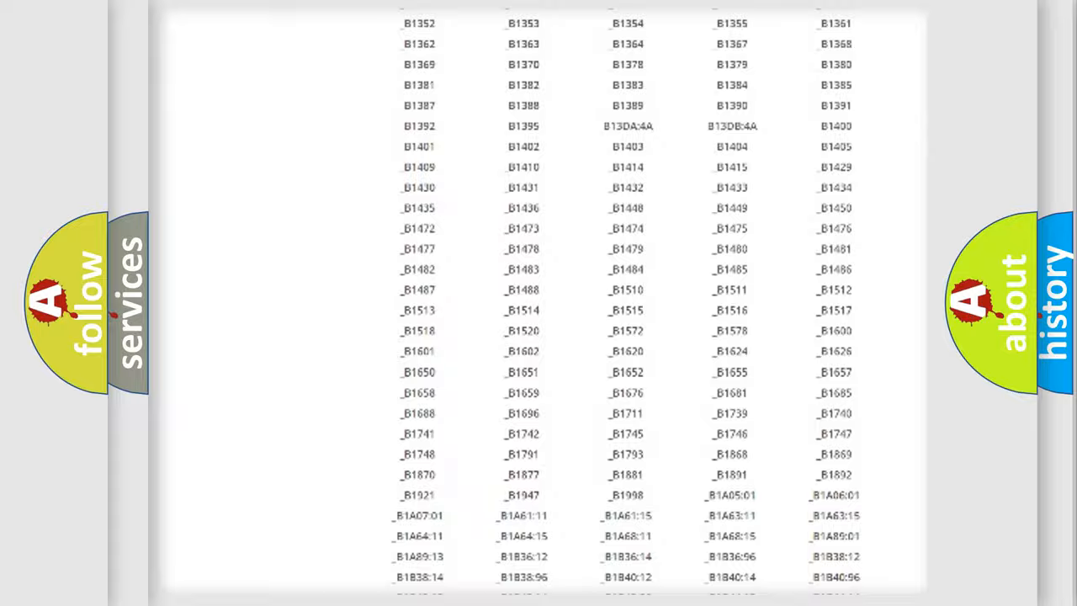
scroll(up, 3)
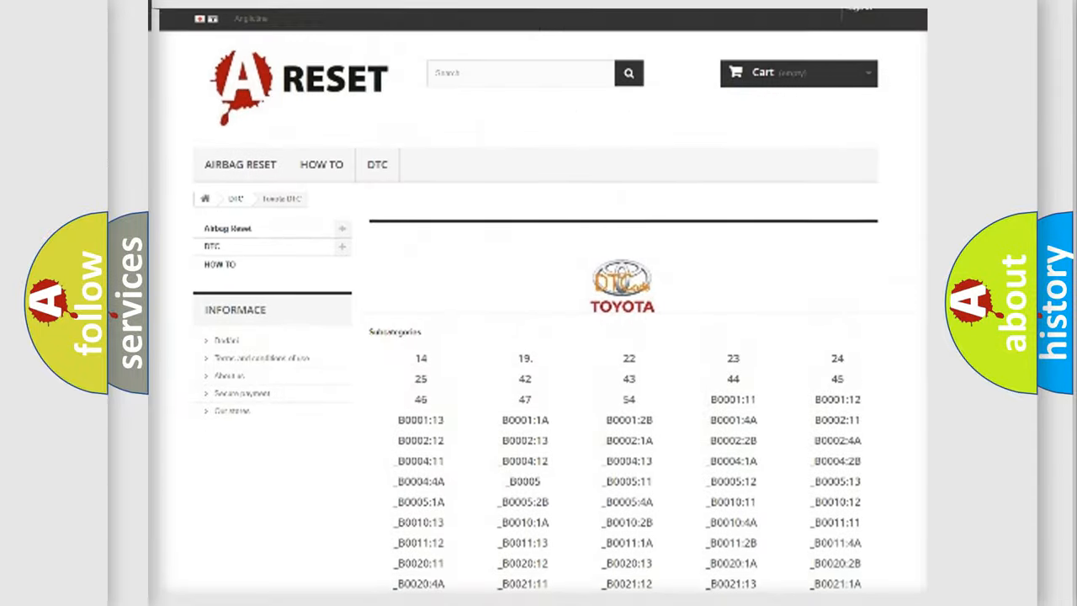